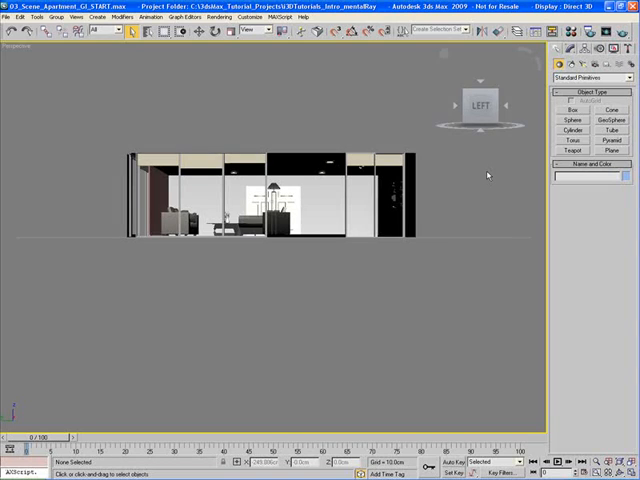
- Switch the viewport to a left orthographic view of the apartment using the ViewCube's LEFT face
left_click(480, 104)
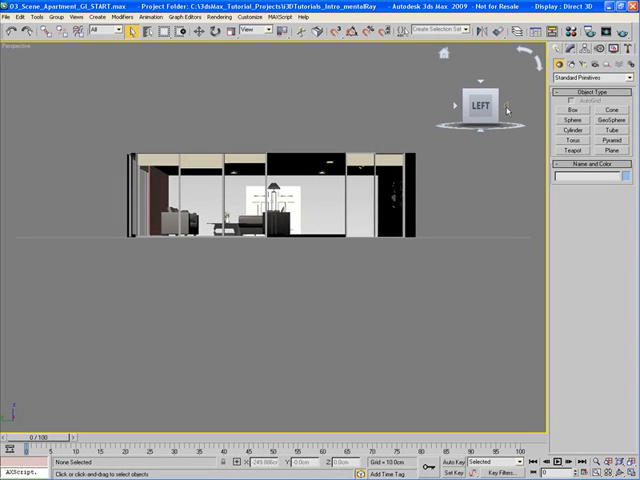
left_click(484, 104)
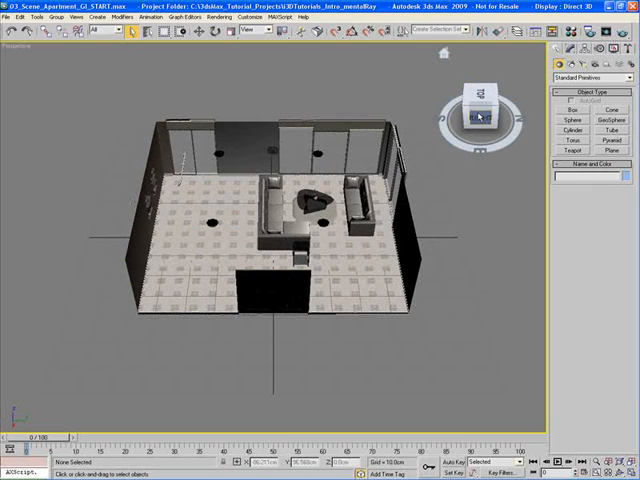
- Orbit to an angled overhead view showing the apartment's floor and rooms via a ViewCube top corner
left_click(478, 120)
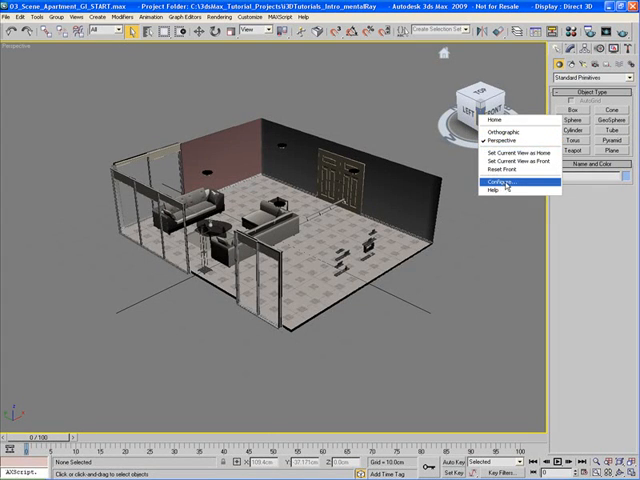
- Bring up the ViewCube configuration and choose a different ViewCube Size option
left_click(492, 182)
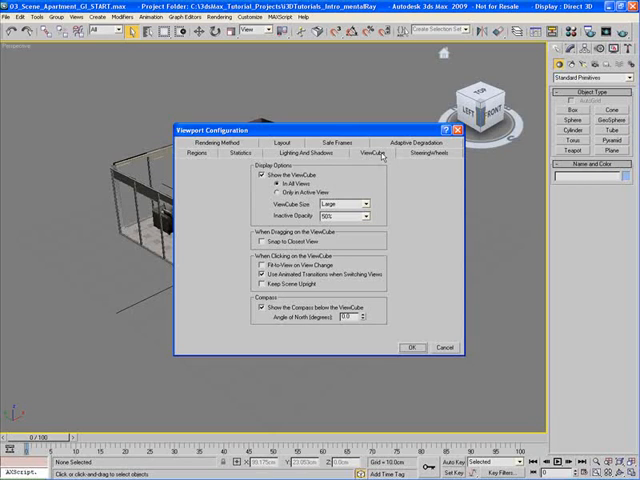
mouse_move(404, 212)
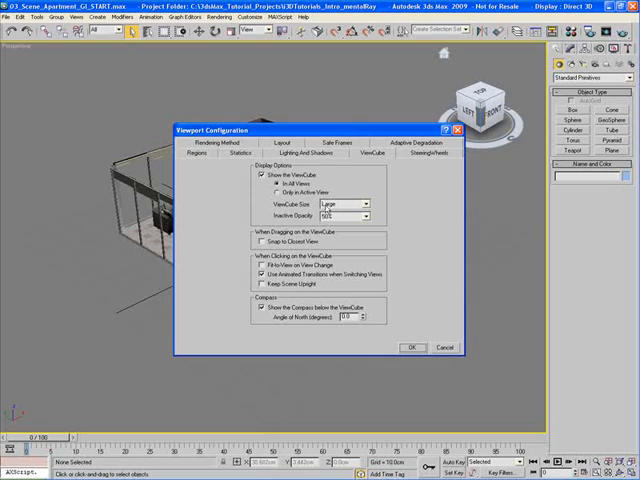
left_click(356, 204)
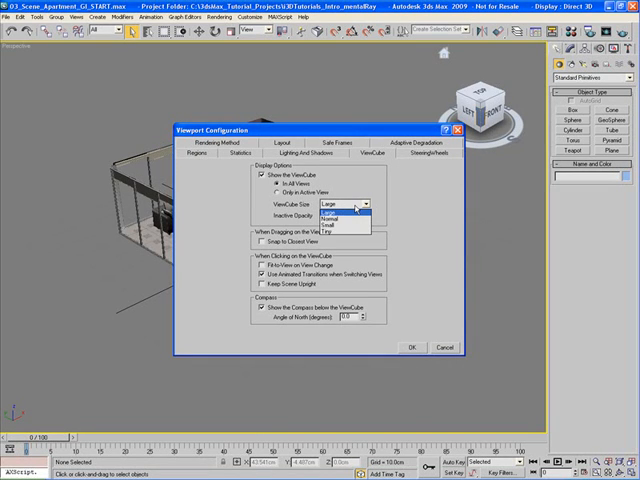
mouse_move(352, 220)
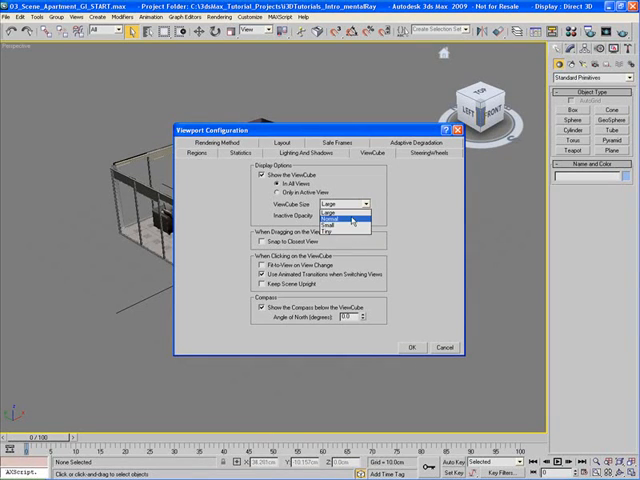
mouse_move(344, 208)
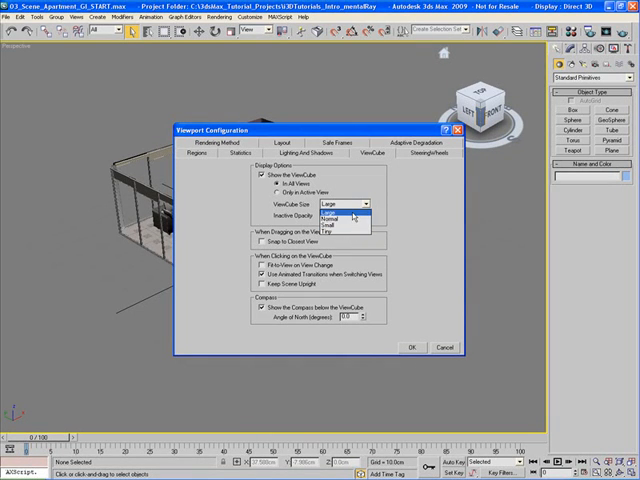
left_click(340, 204)
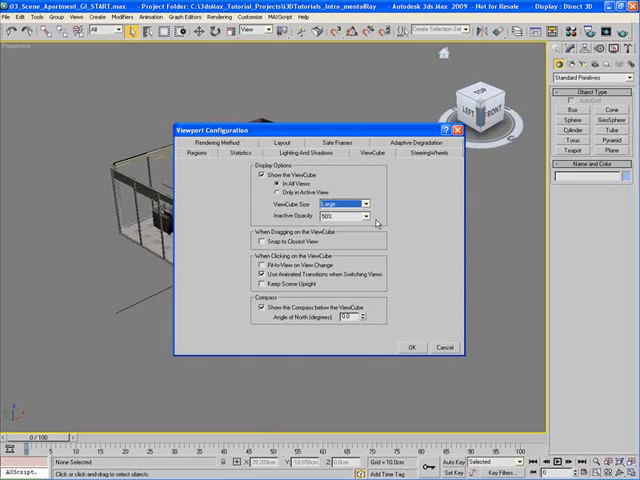
- Choose a new Inactive Opacity for the ViewCube and apply the settings to the viewport
left_click(372, 216)
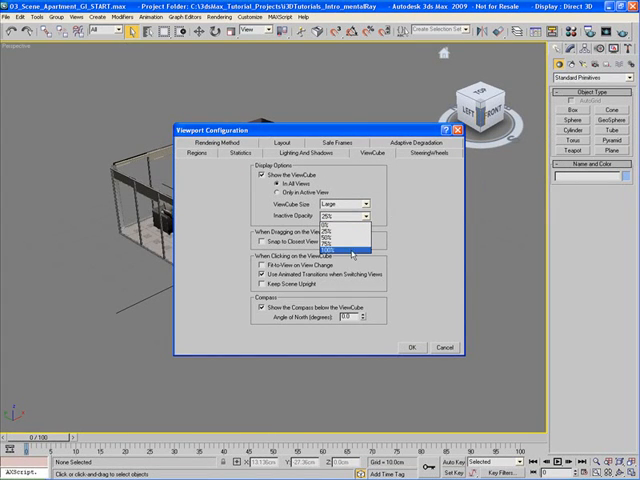
left_click(342, 244)
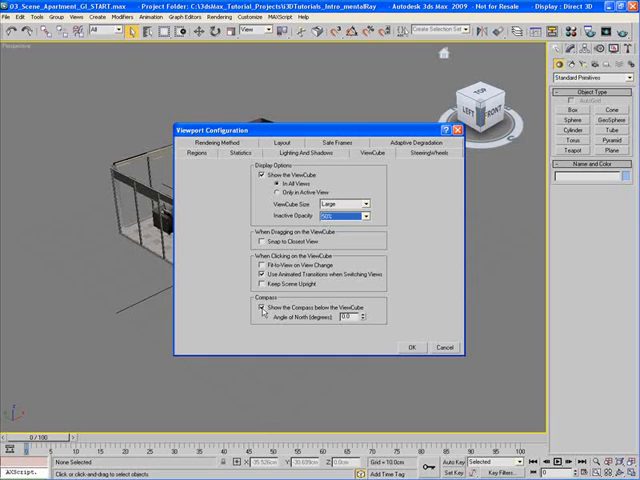
left_click(410, 348)
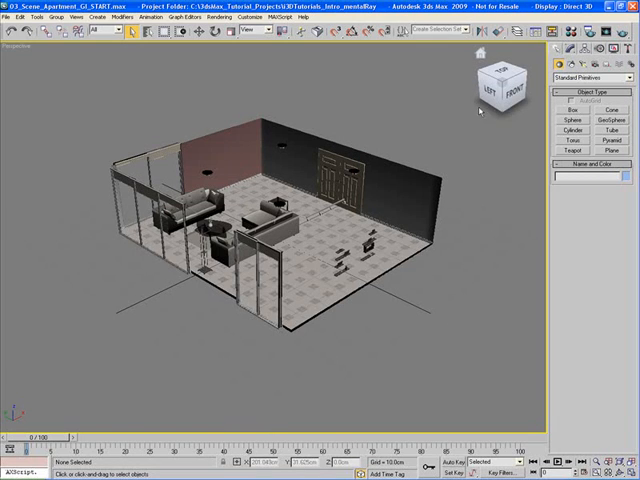
- Uncheck Show the ViewCube in its configuration so the cube disappears from the viewport
right_click(500, 90)
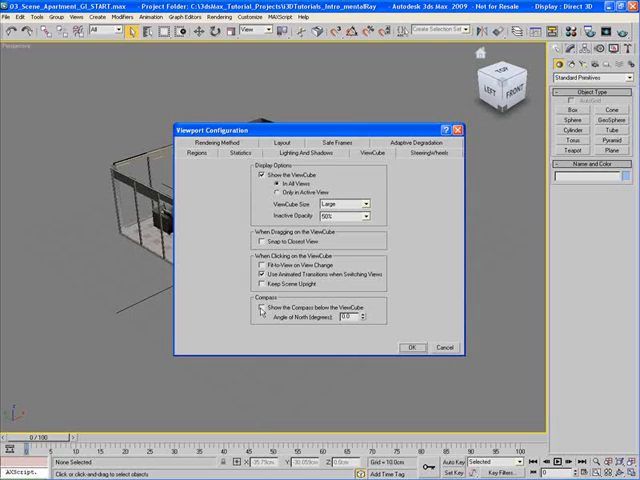
left_click(260, 308)
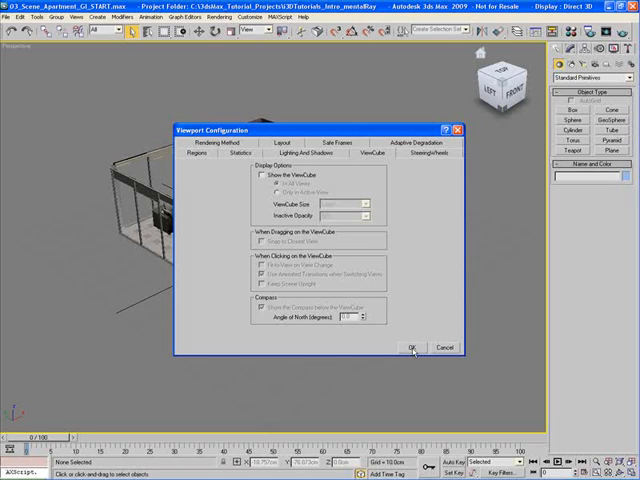
left_click(410, 348)
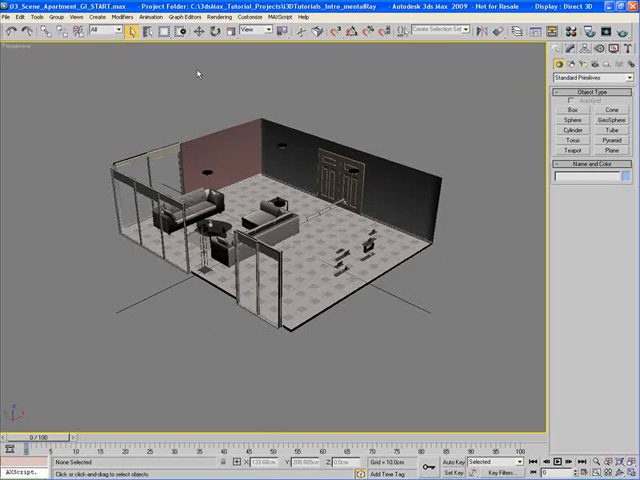
mouse_move(94, 62)
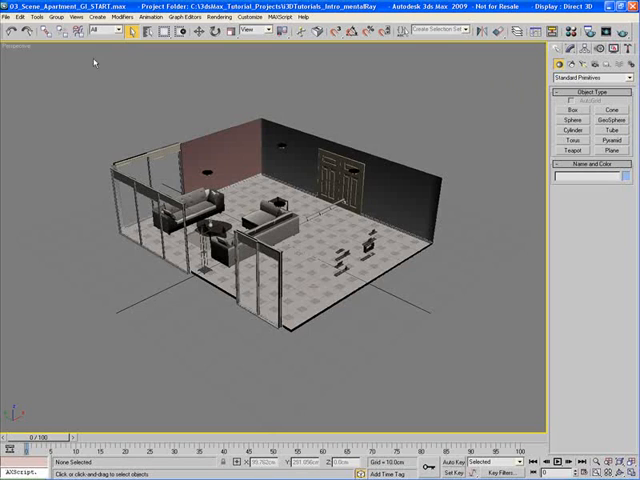
- Re-enable Show the ViewCube through Views > Viewport Configuration so the cube reappears
left_click(76, 16)
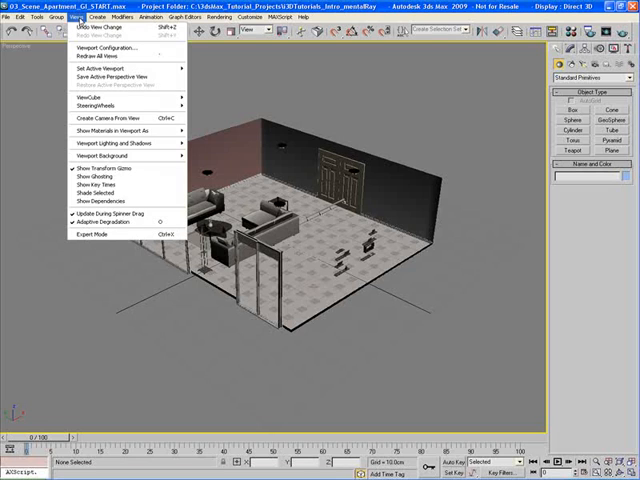
mouse_move(92, 96)
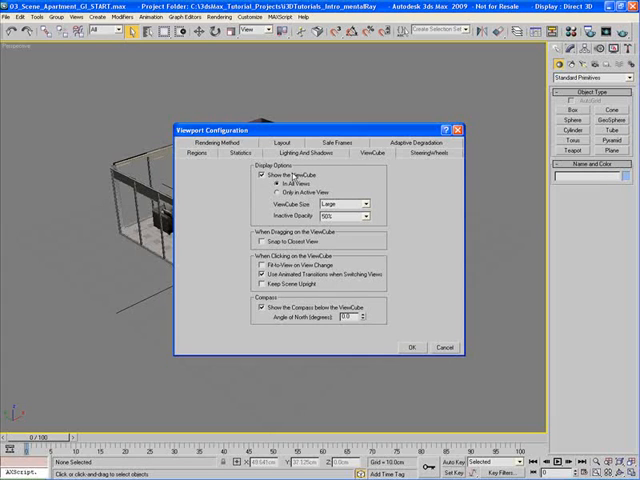
left_click(412, 348)
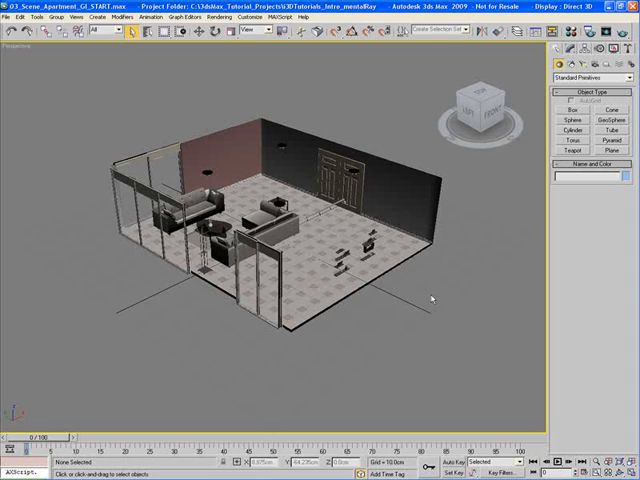
mouse_move(444, 280)
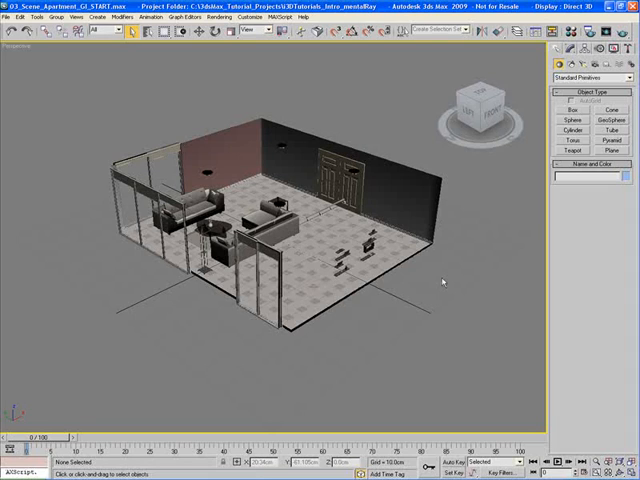